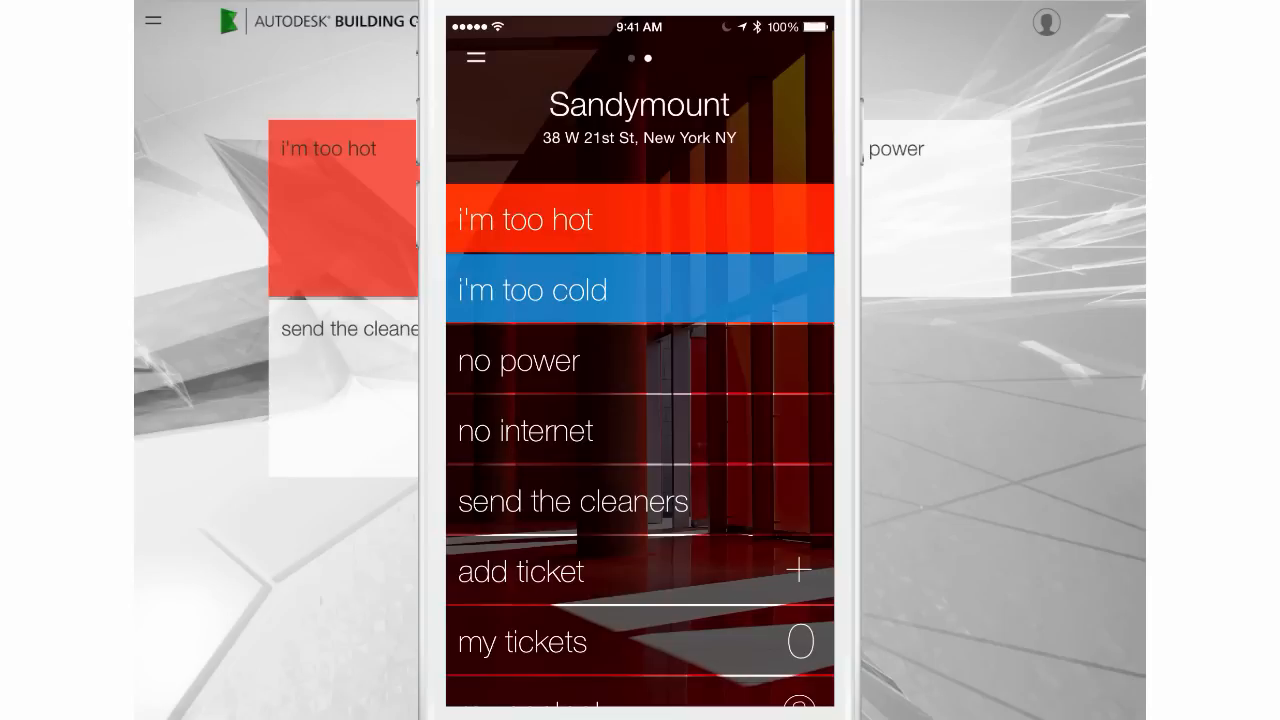
- File an 'I'm too hot' ticket for room 9015 with a new thermostat photo, and submit it
left_click(524, 218)
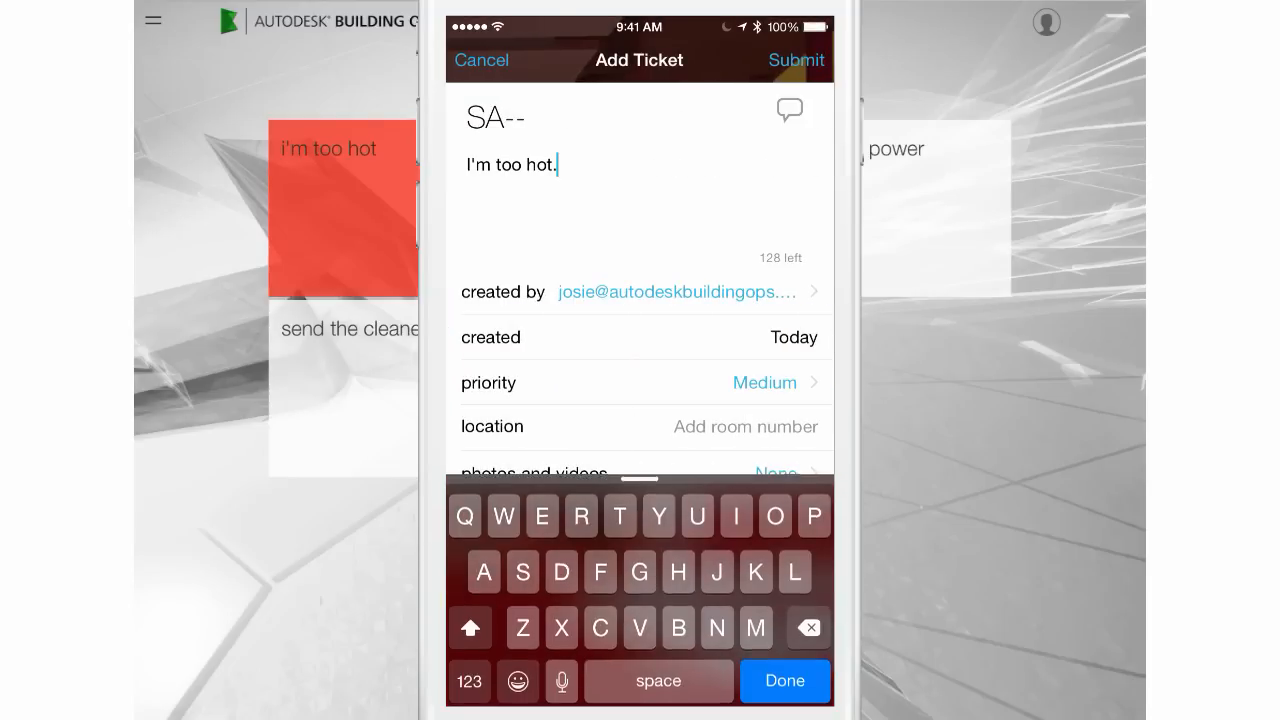
left_click(561, 681)
type(" It's boiling in here")
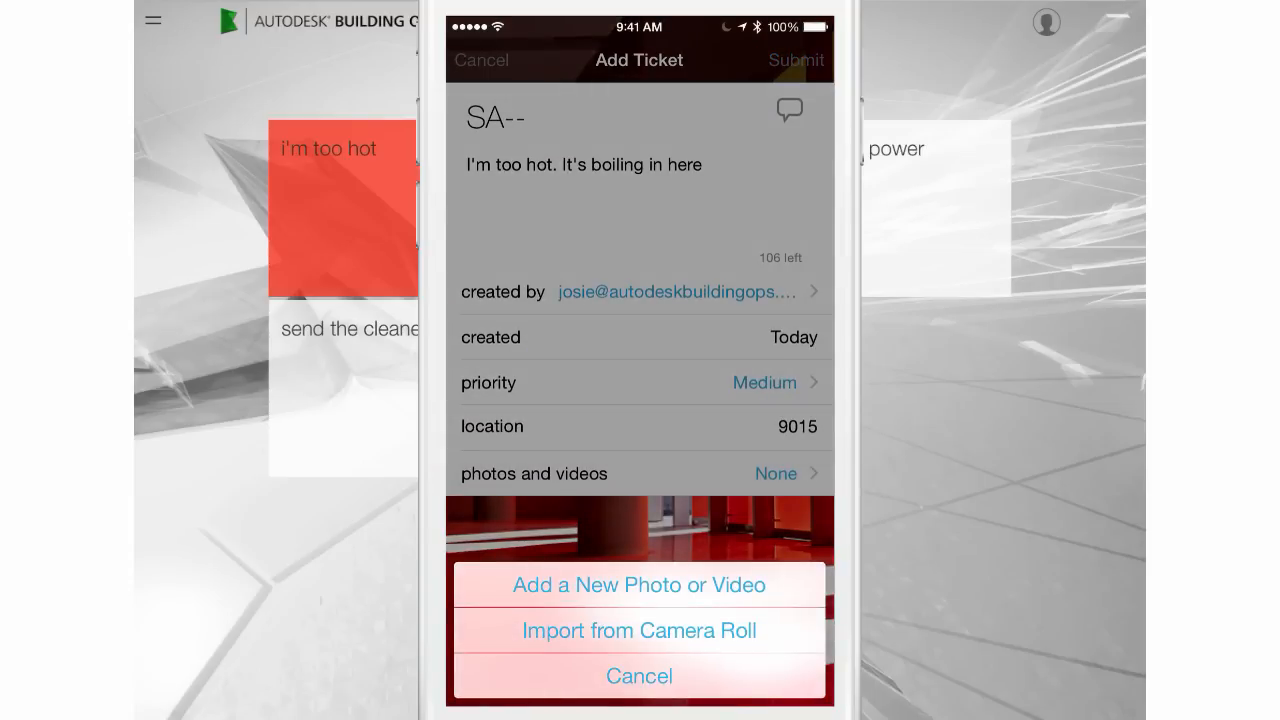
left_click(638, 585)
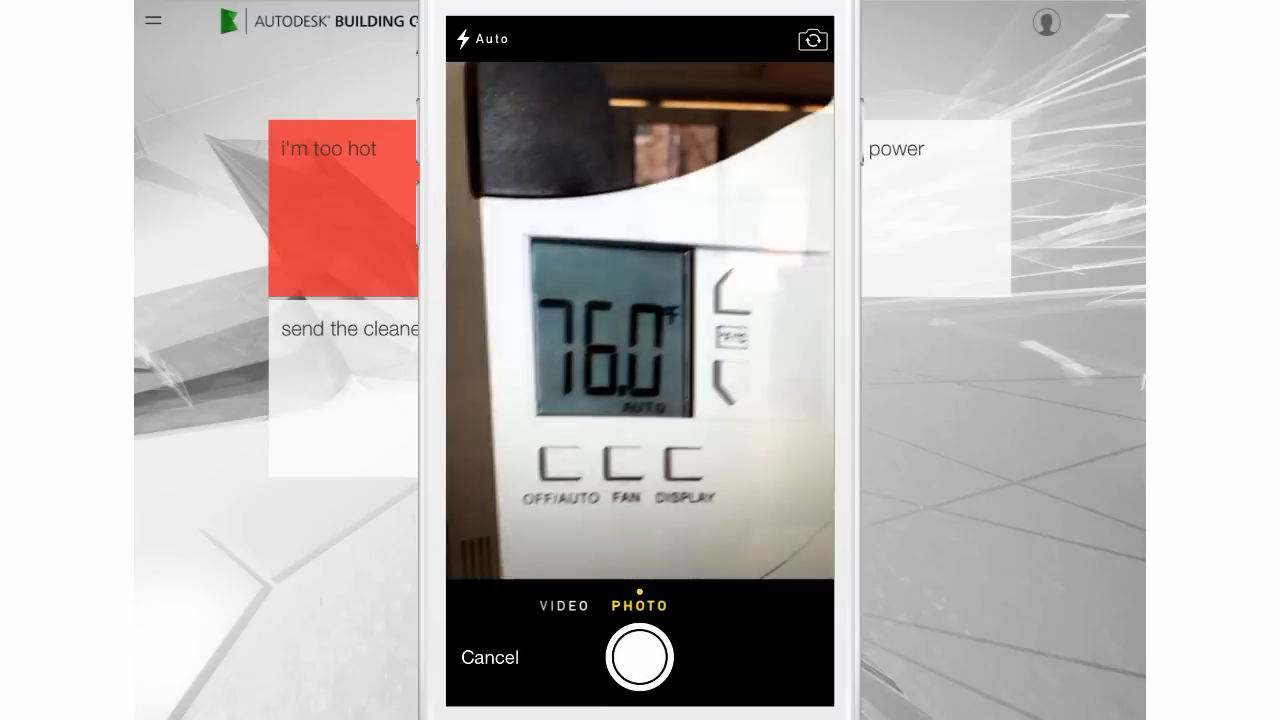
left_click(639, 657)
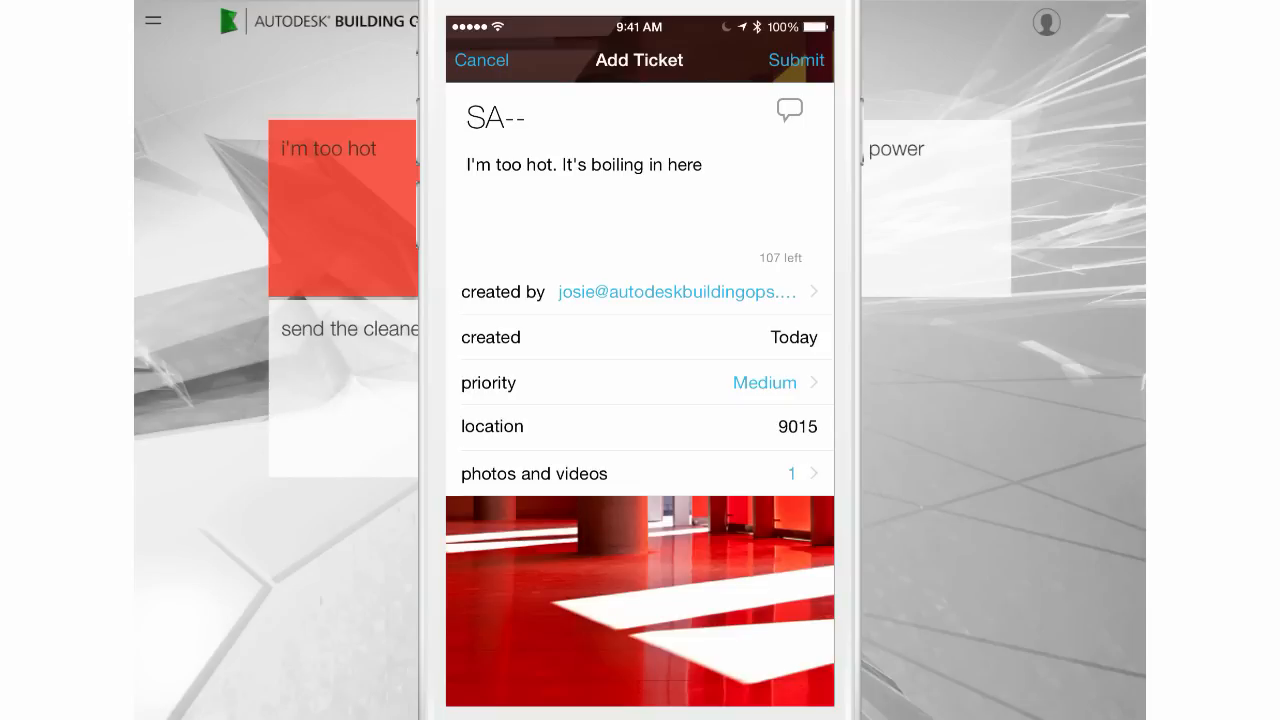
left_click(796, 60)
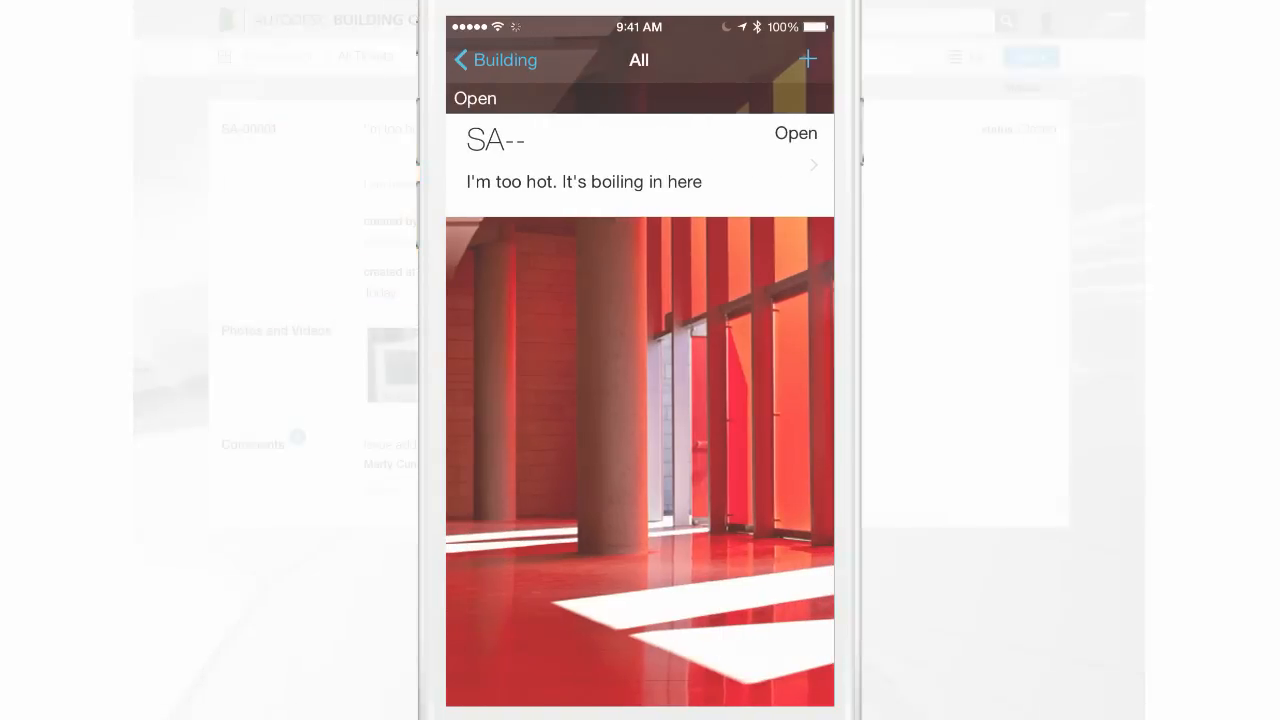